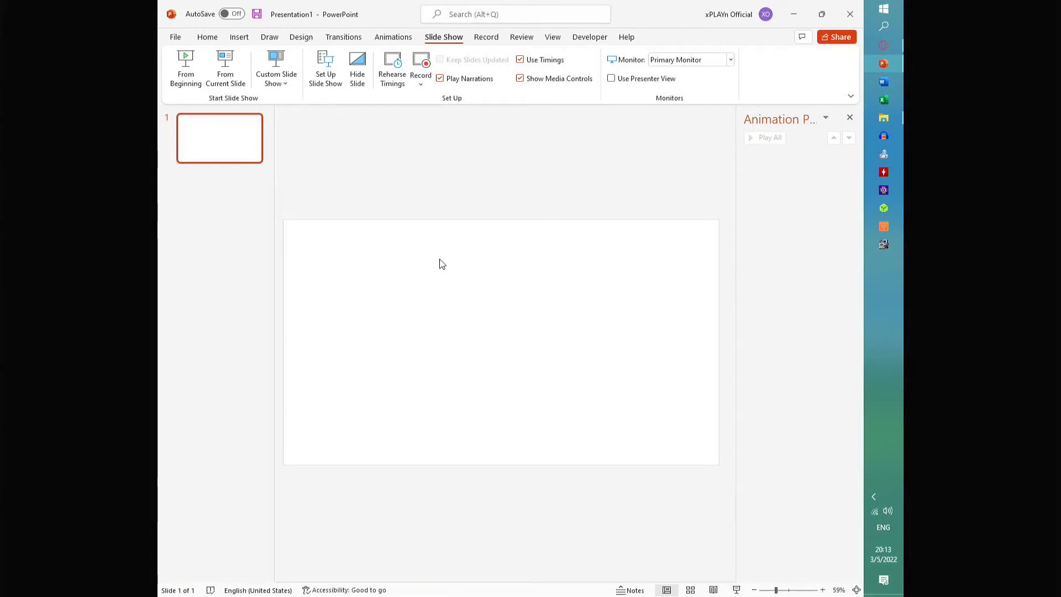
mouse_move(489, 330)
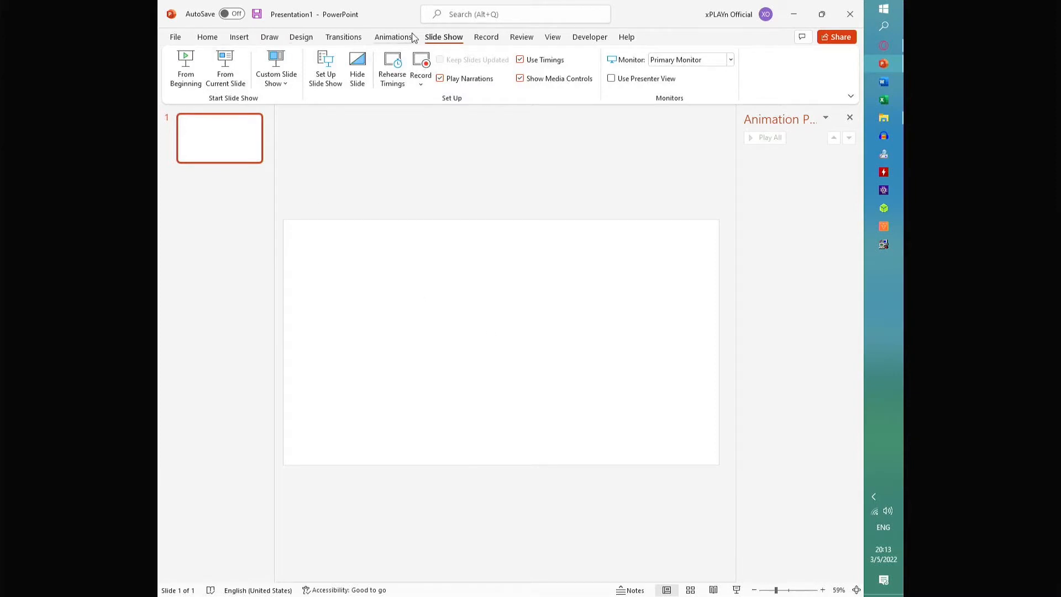
Step: Draw a tall, narrow blue rectangle on the left side of the blank slide
left_click(239, 37)
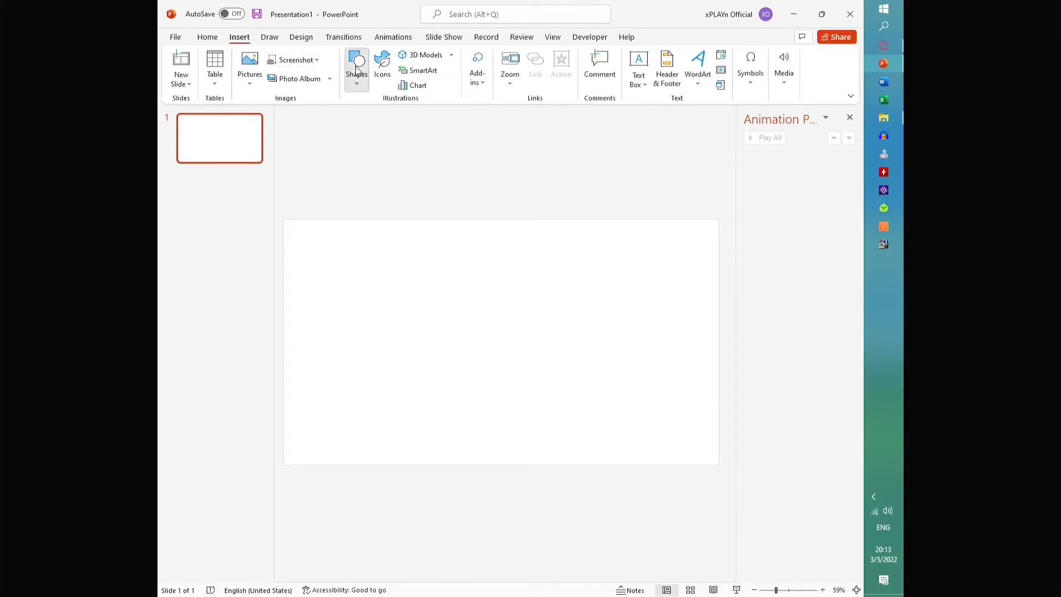
left_click(356, 67)
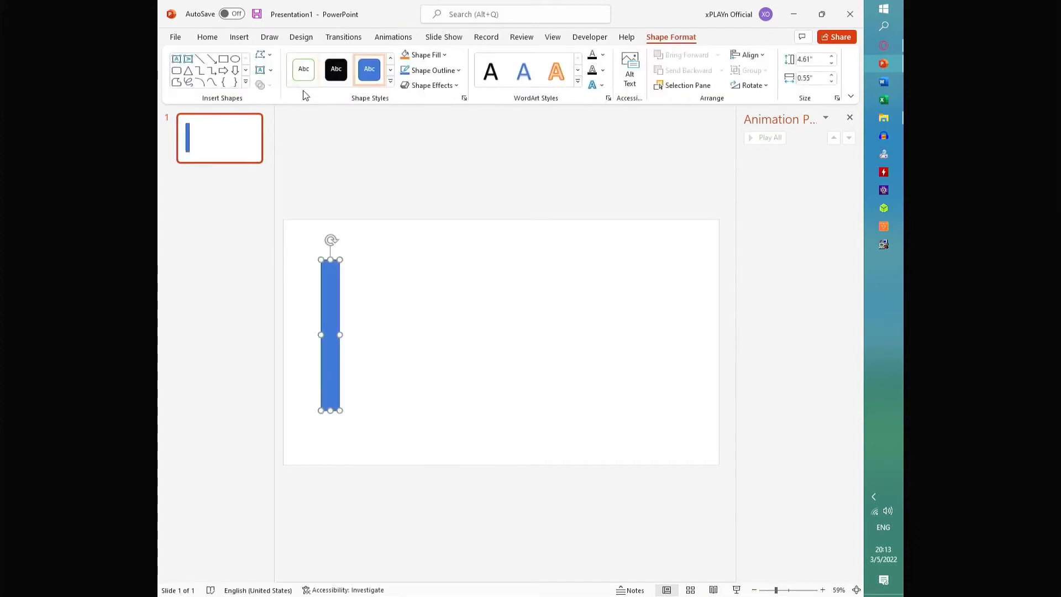
Step: Give the tall bar a Spin animation and draw a small blue square near the slide's center
left_click(393, 36)
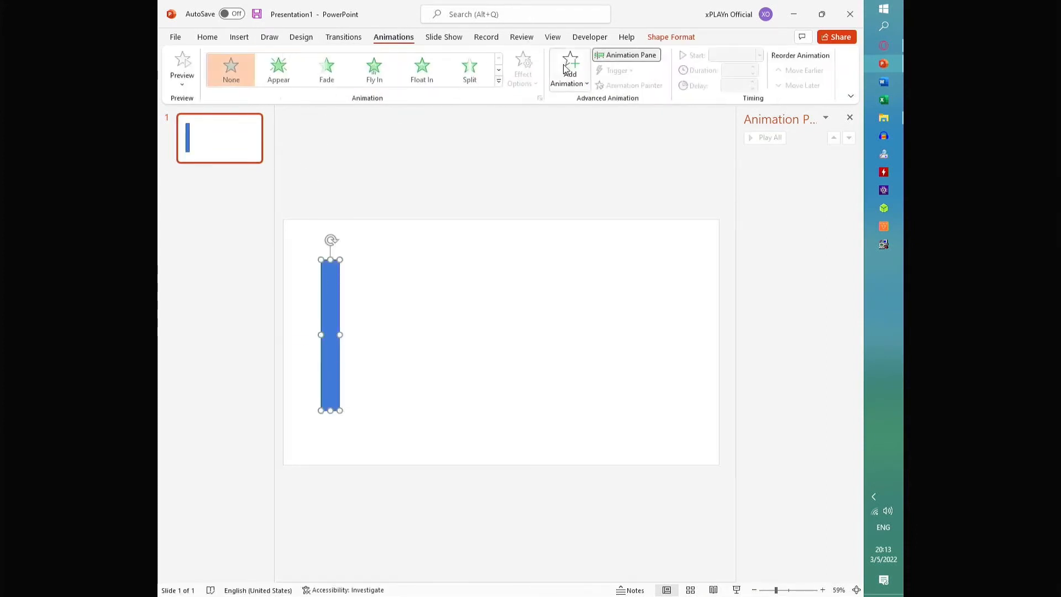
left_click(469, 67)
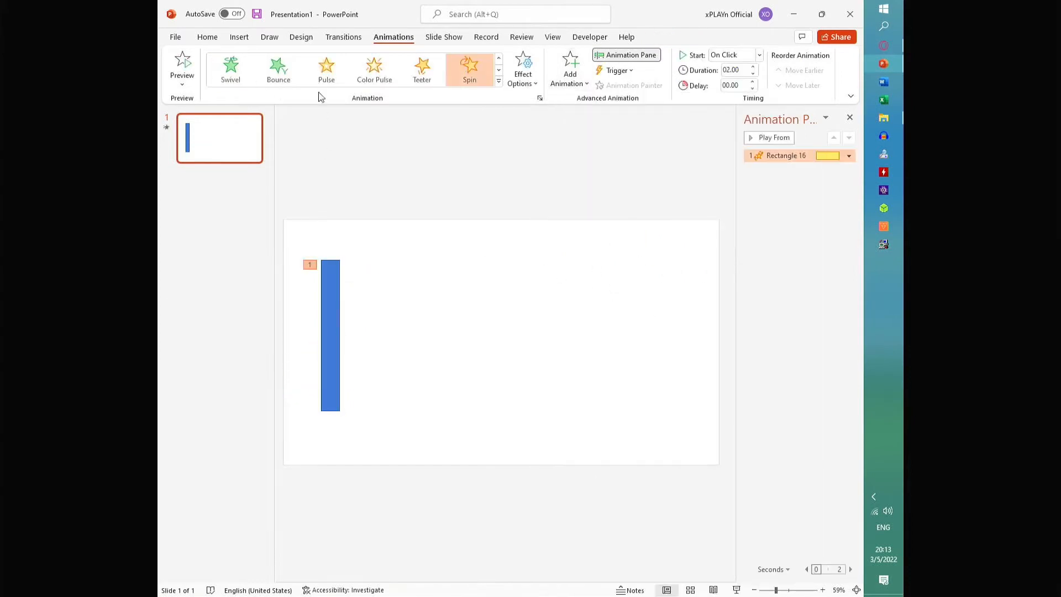
left_click(356, 67)
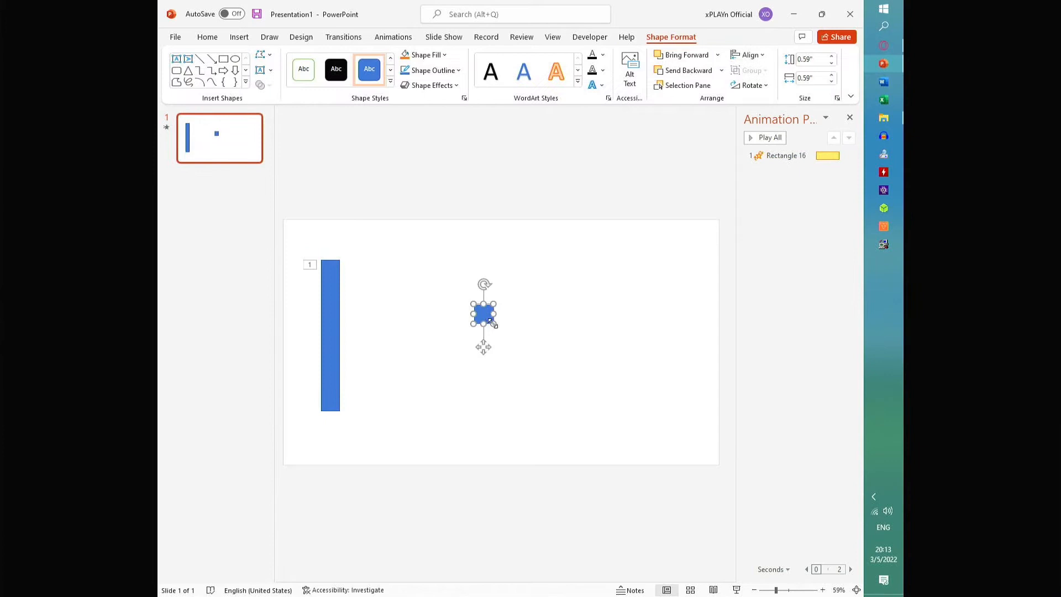
left_click(238, 36)
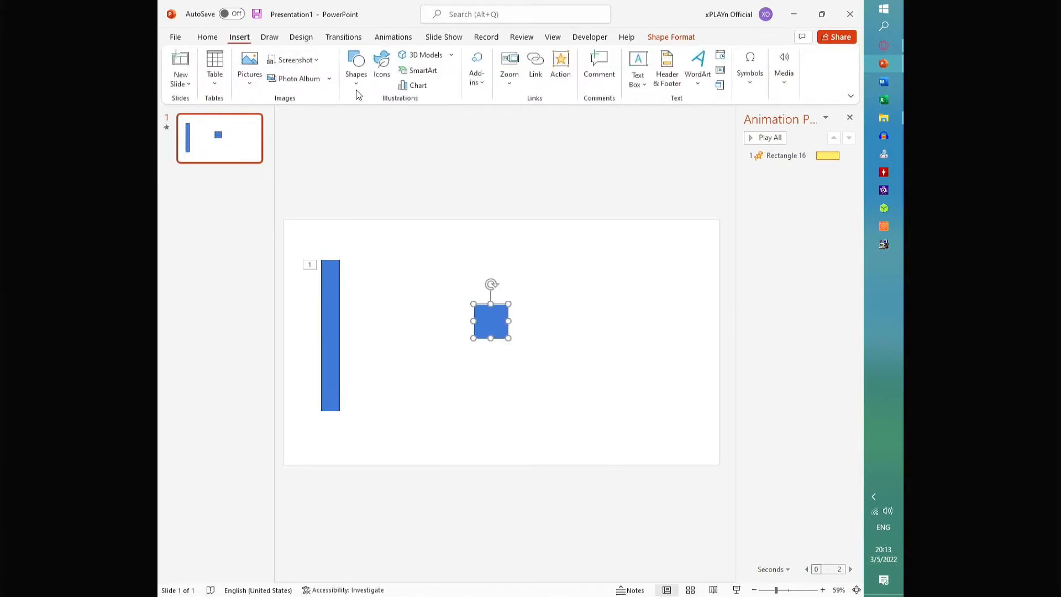
mouse_move(444, 40)
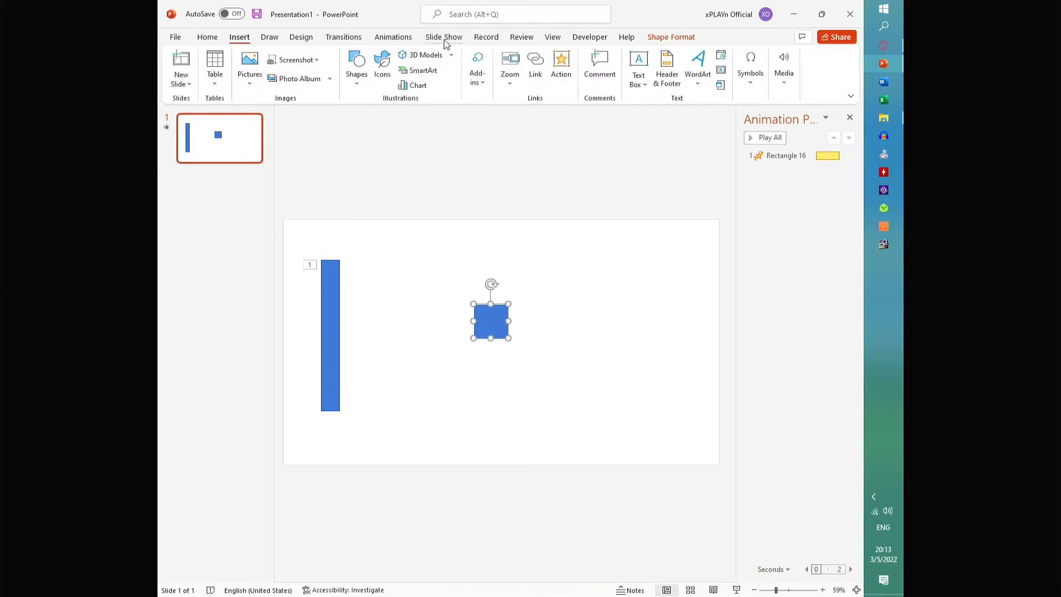
left_click(331, 334)
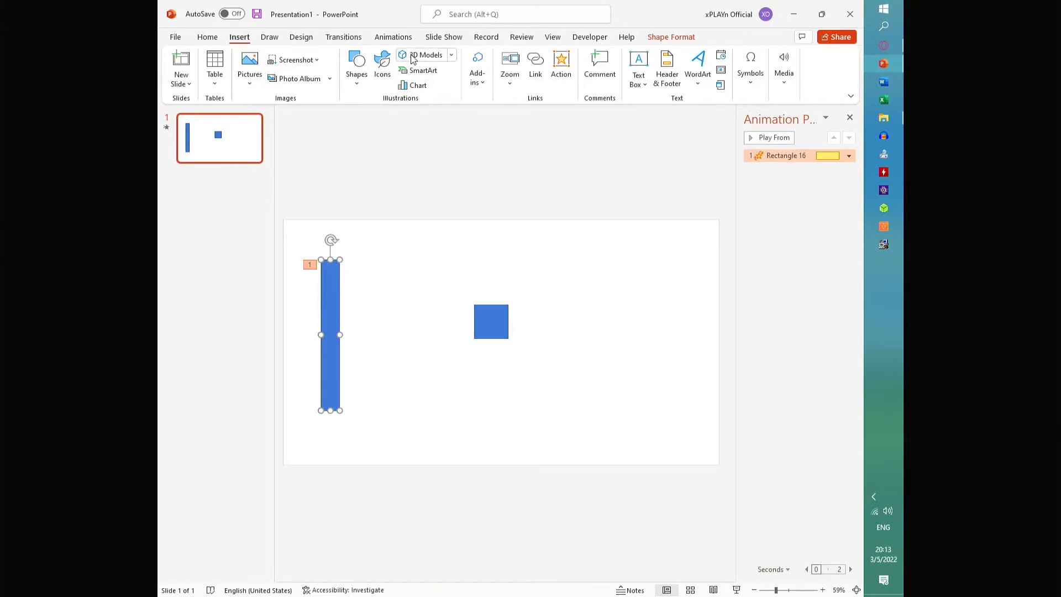
Step: Trigger the bar's Spin on click of Rectangle 17 and label that square 'trigger'
left_click(616, 70)
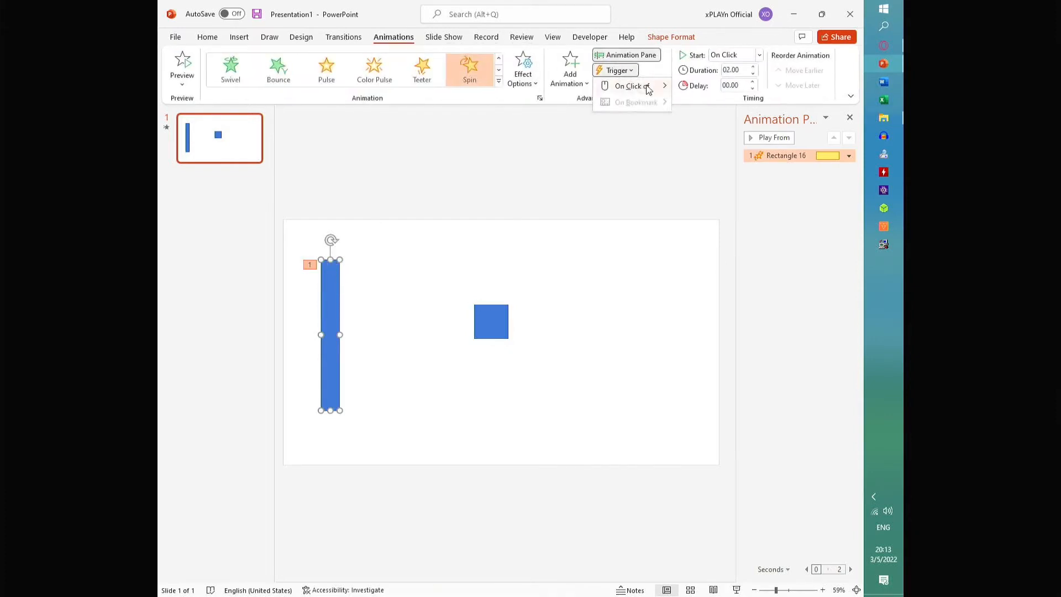
left_click(628, 86)
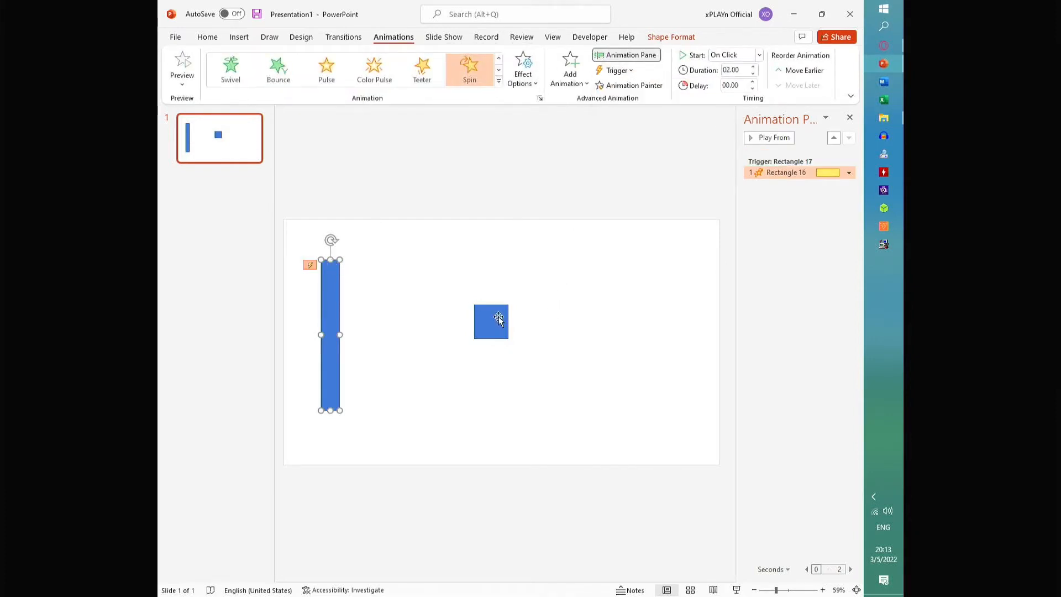
left_click(491, 321)
type("trigger")
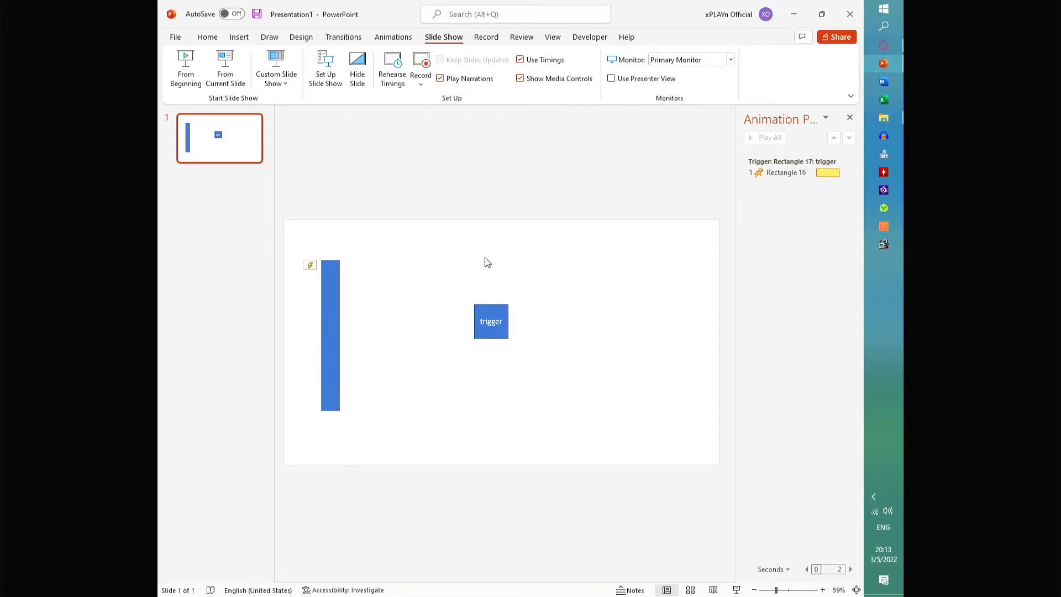
mouse_move(491, 298)
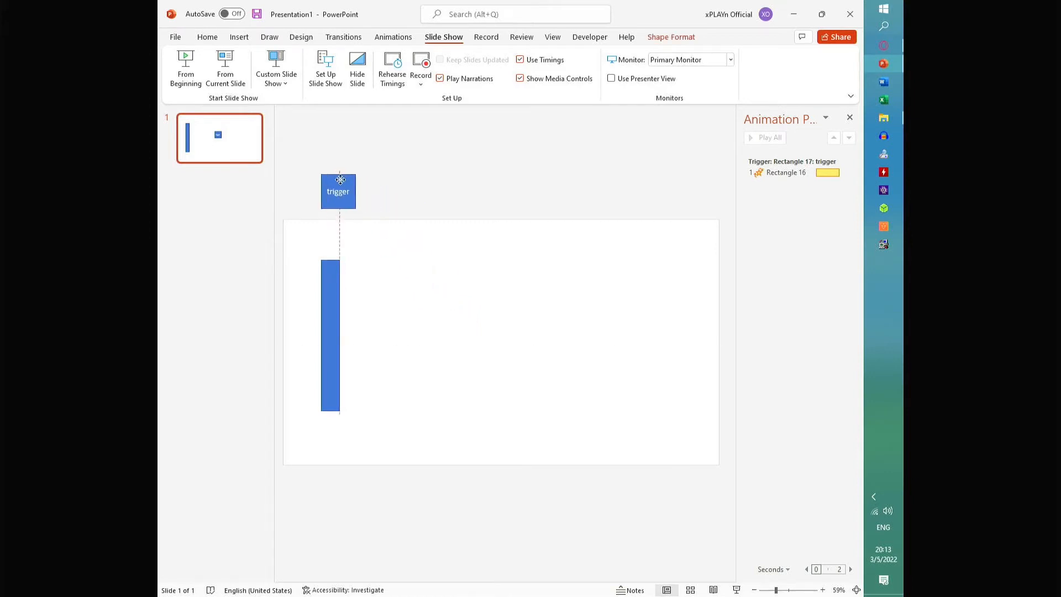
Step: Duplicate the trigger square to a spot just above the slide, off the page area
left_click(420, 192)
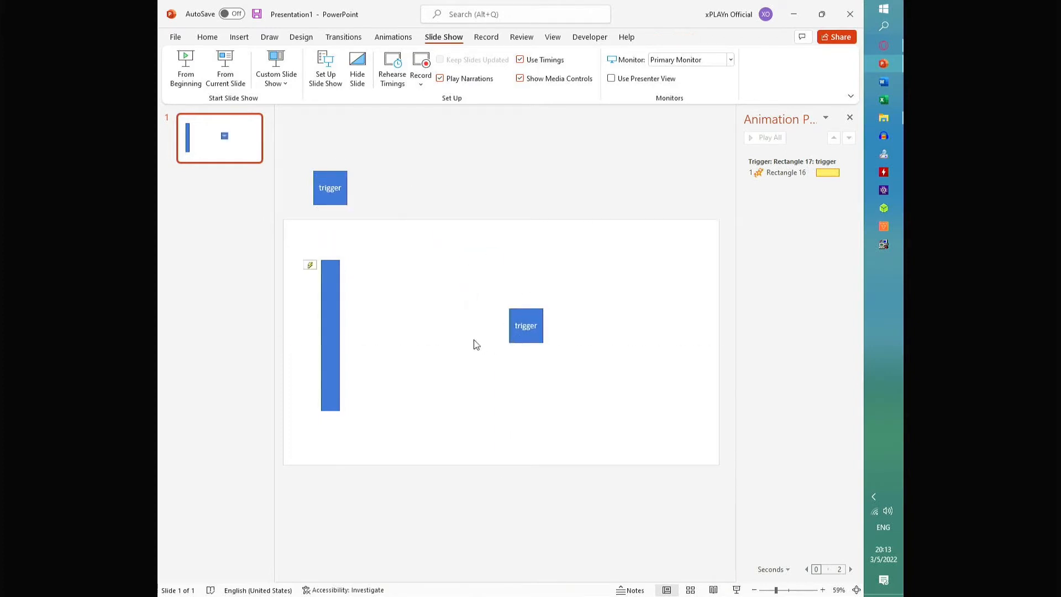
left_click(589, 36)
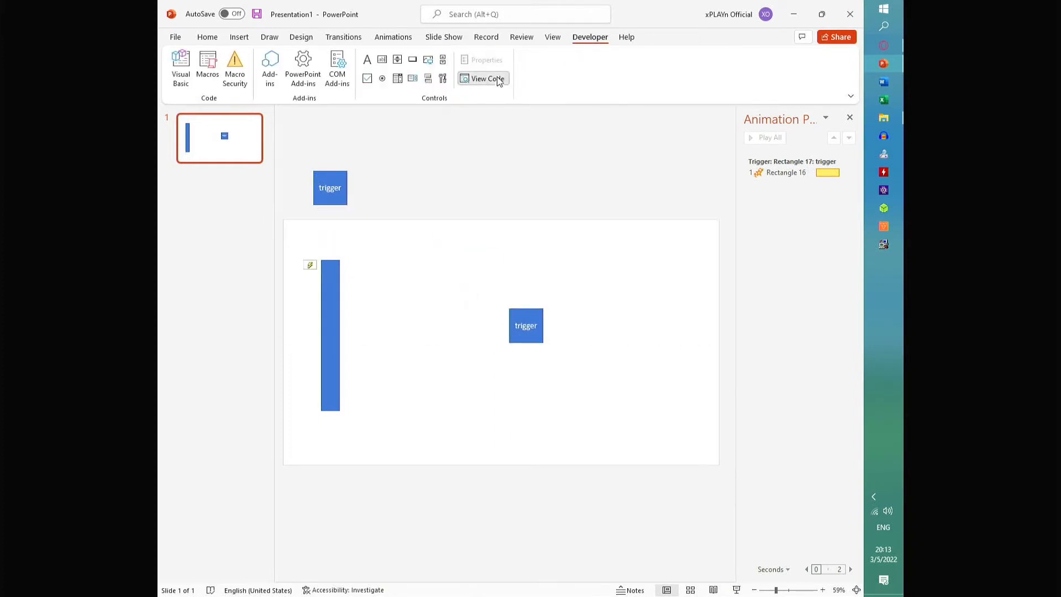
Step: Write a Public Sub HoverTrigger in the slide's code with SendKeys "{TAB}" then SendKeys "{ENTER}"
left_click(483, 78)
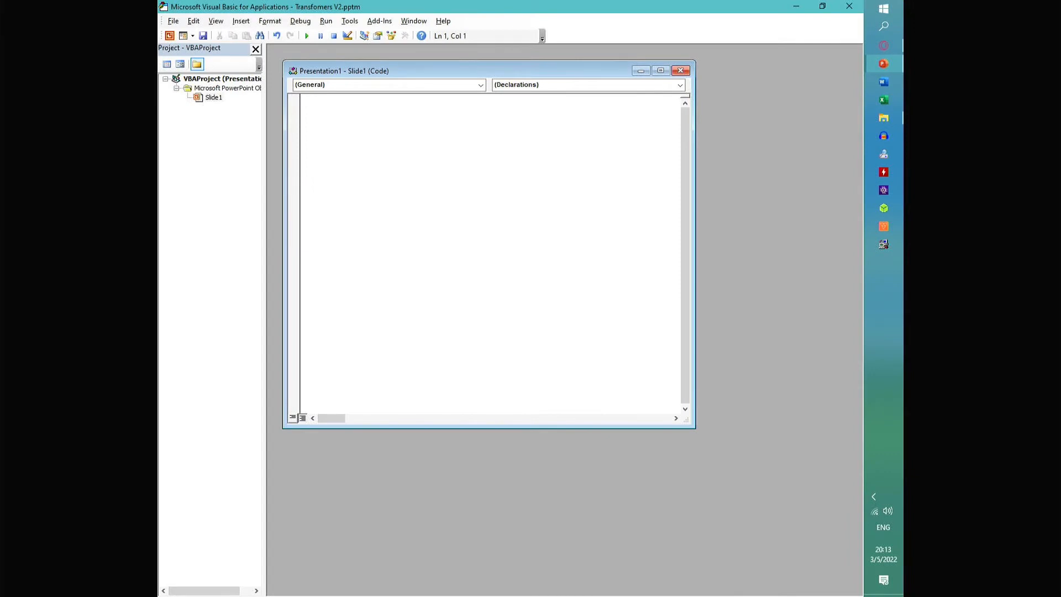
type("public sub")
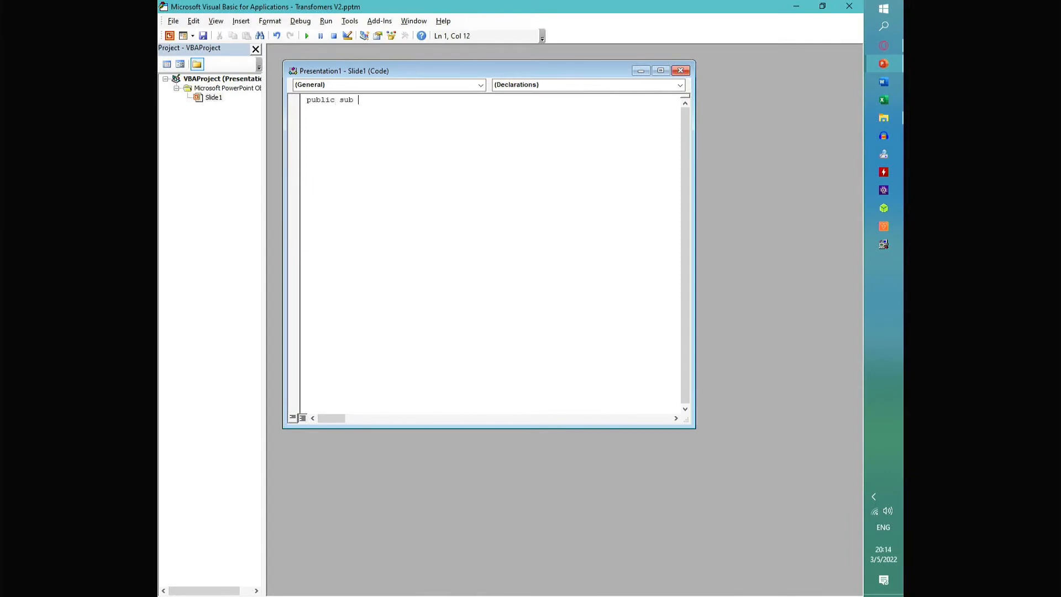
type("HoverTrigger(")
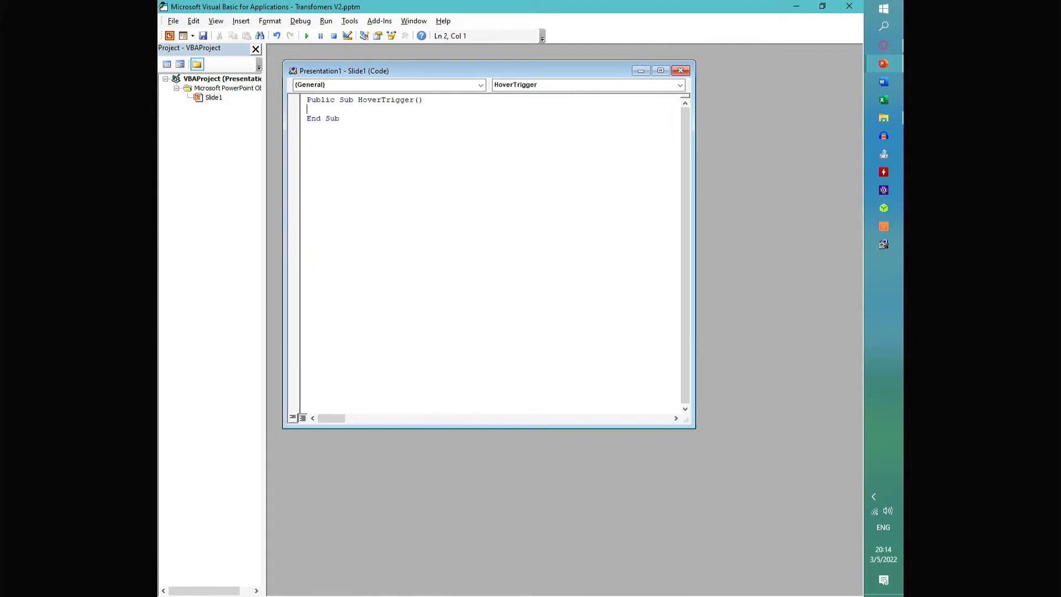
type("send")
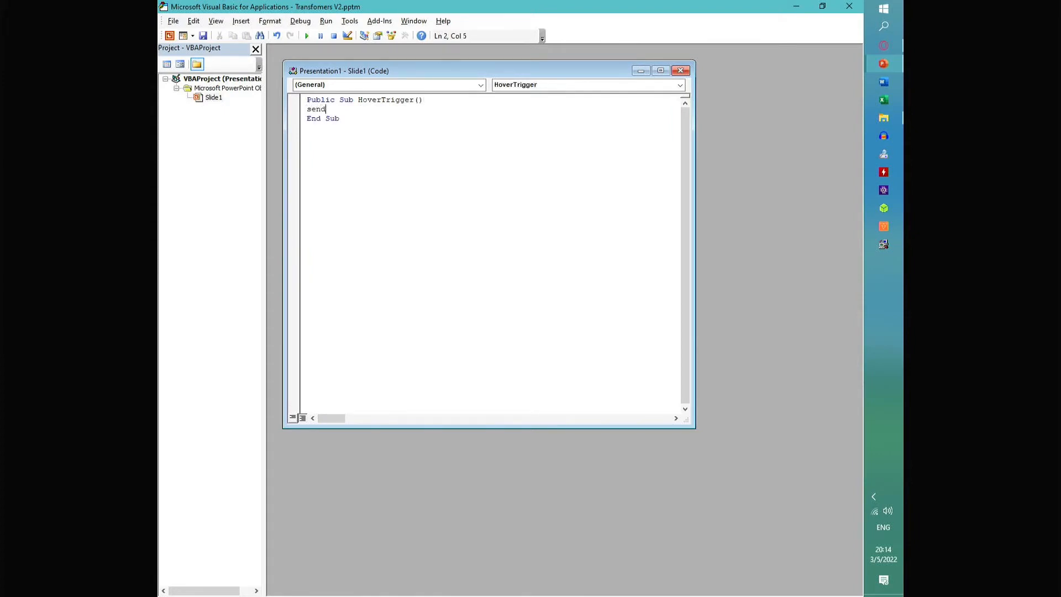
type("keys")
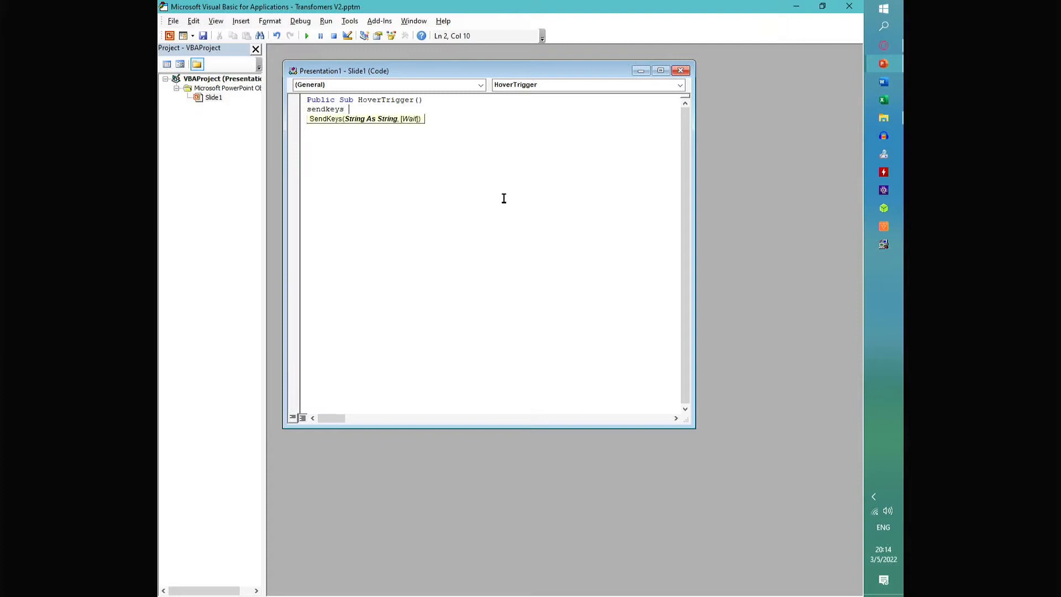
type("\"{TAB}\"")
type("sendkeys \"{TAB")
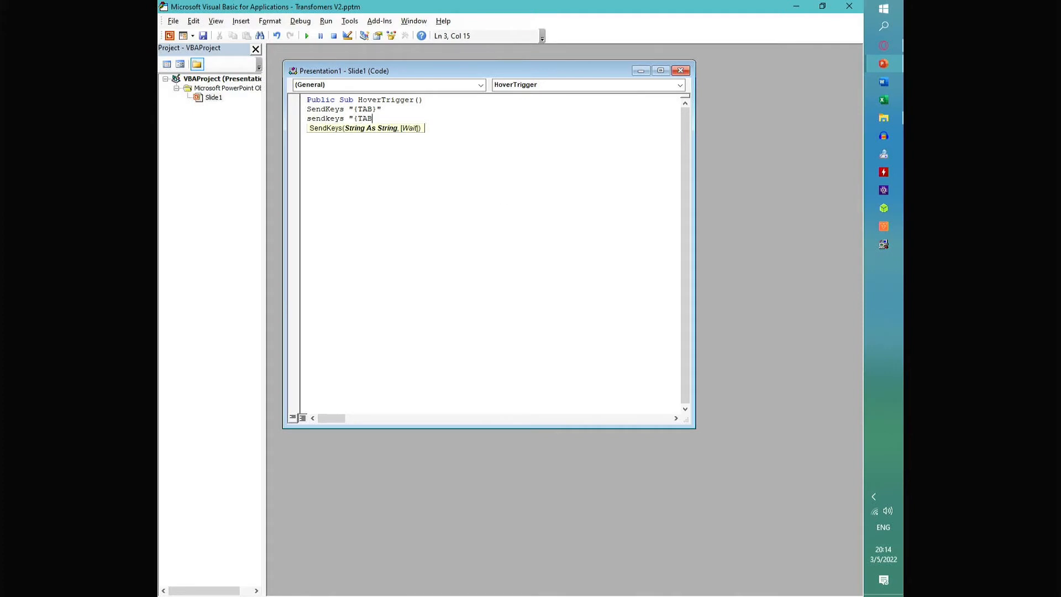
type("ENTER}\"")
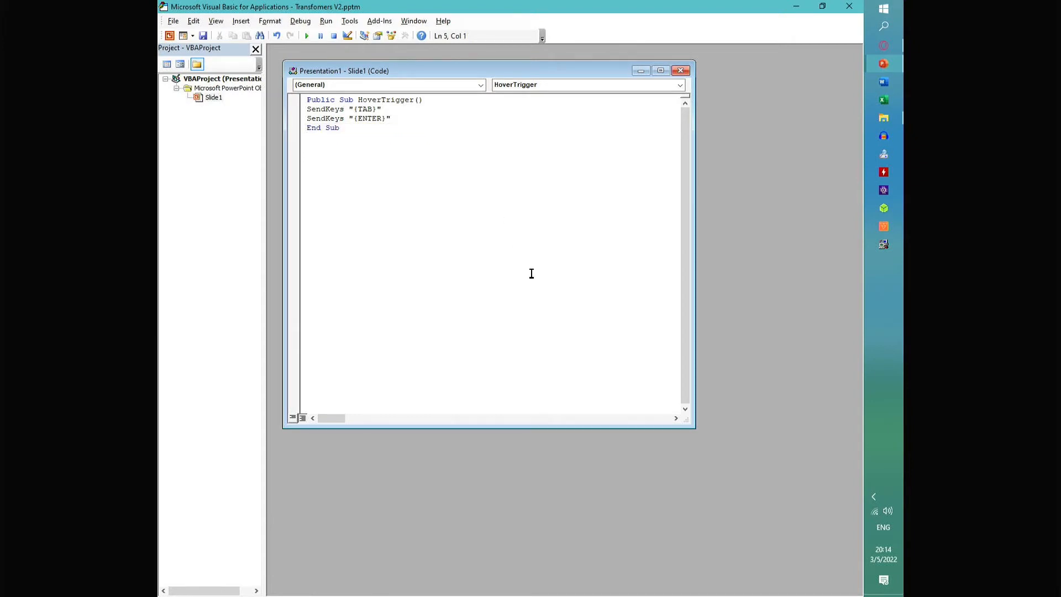
mouse_move(849, 7)
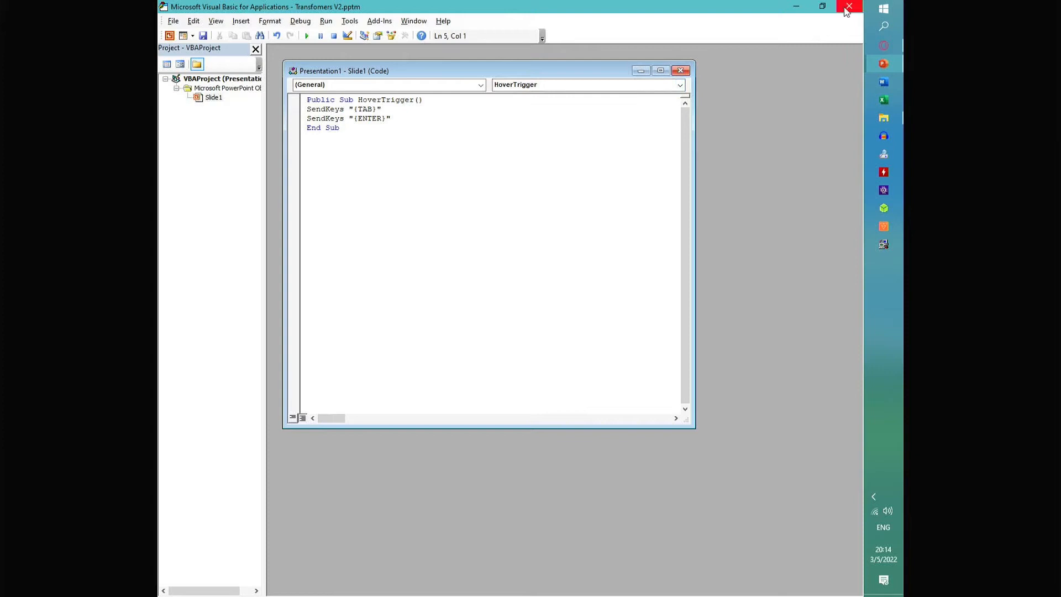
Step: Set the on-slide trigger square's Mouse Over action to Run macro Slide1.HoverTrigger
left_click(849, 7)
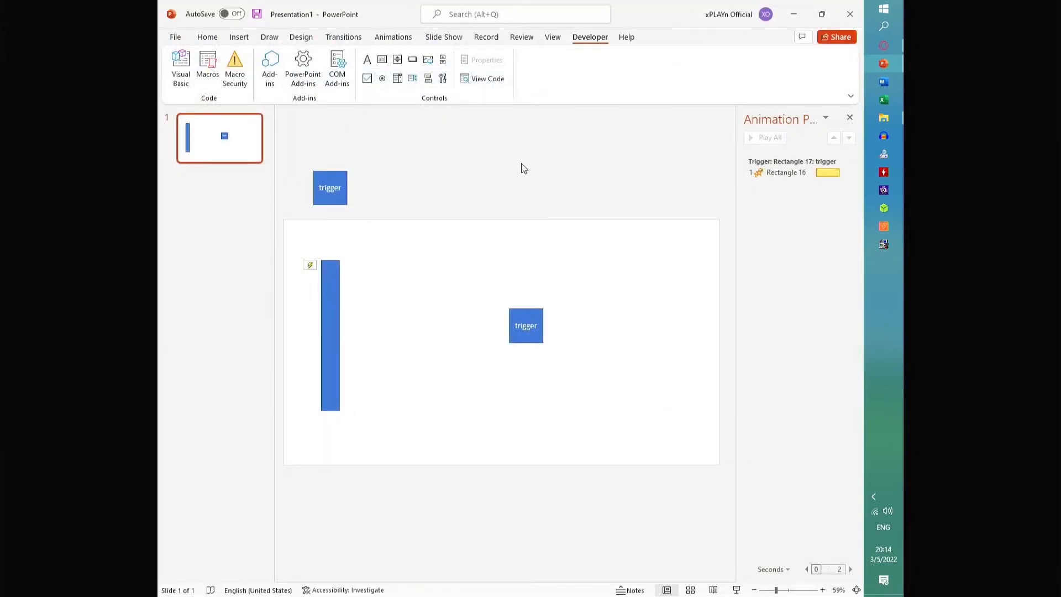
left_click(526, 325)
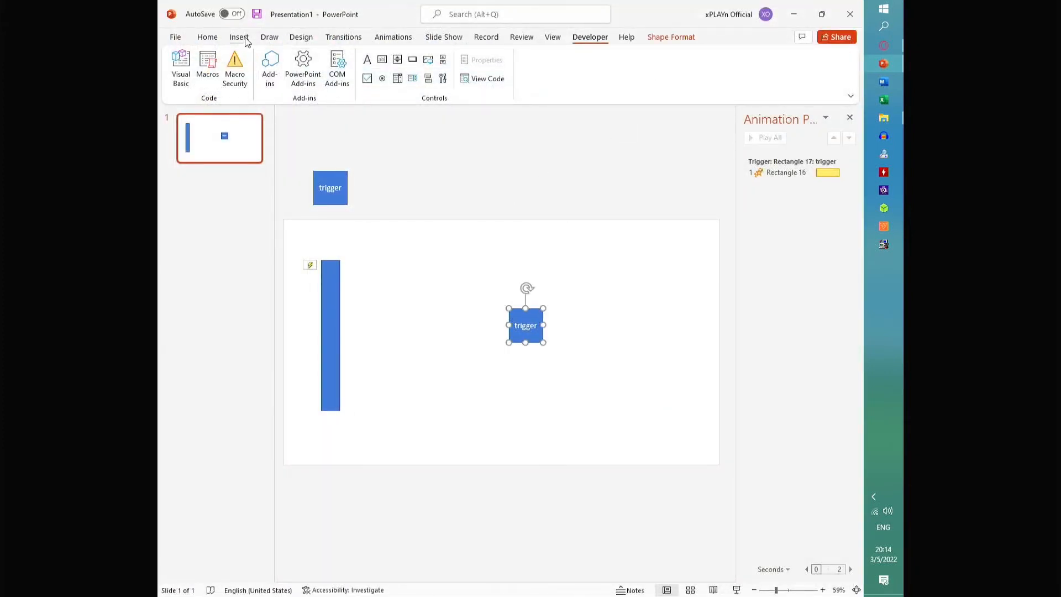
left_click(238, 36)
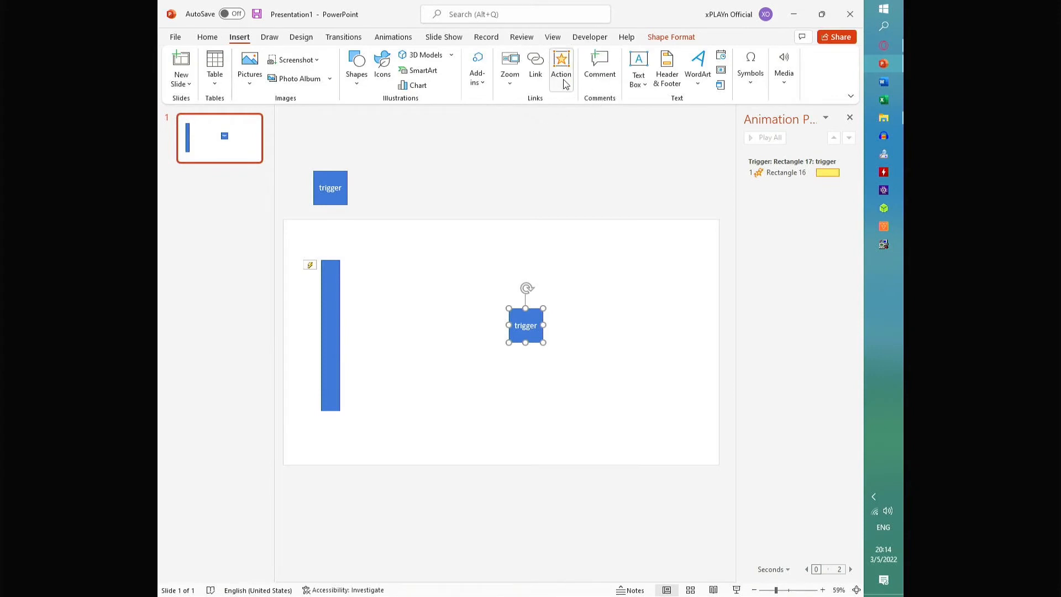
left_click(561, 65)
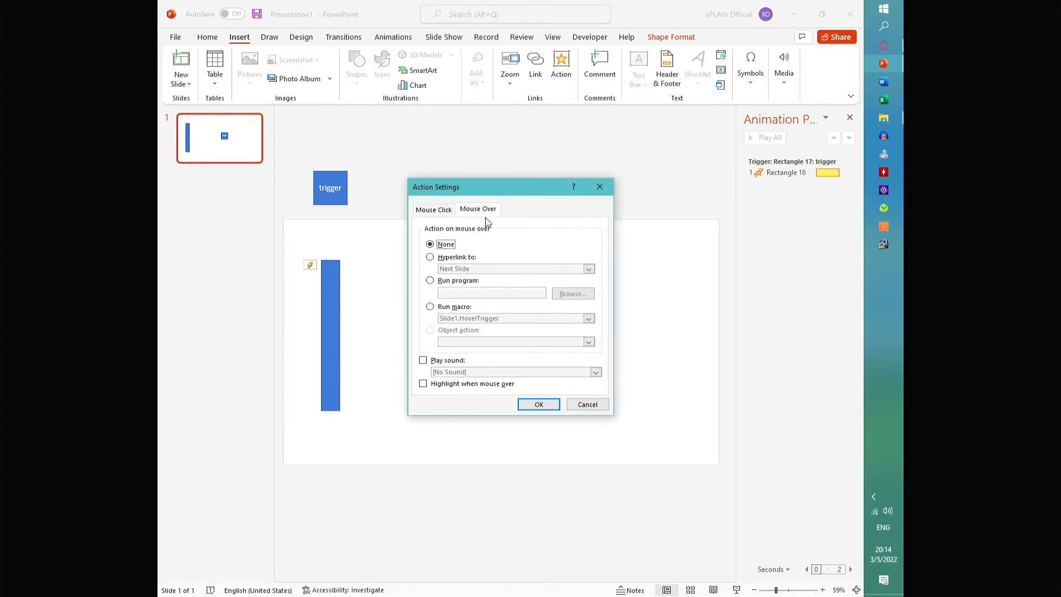
left_click(586, 318)
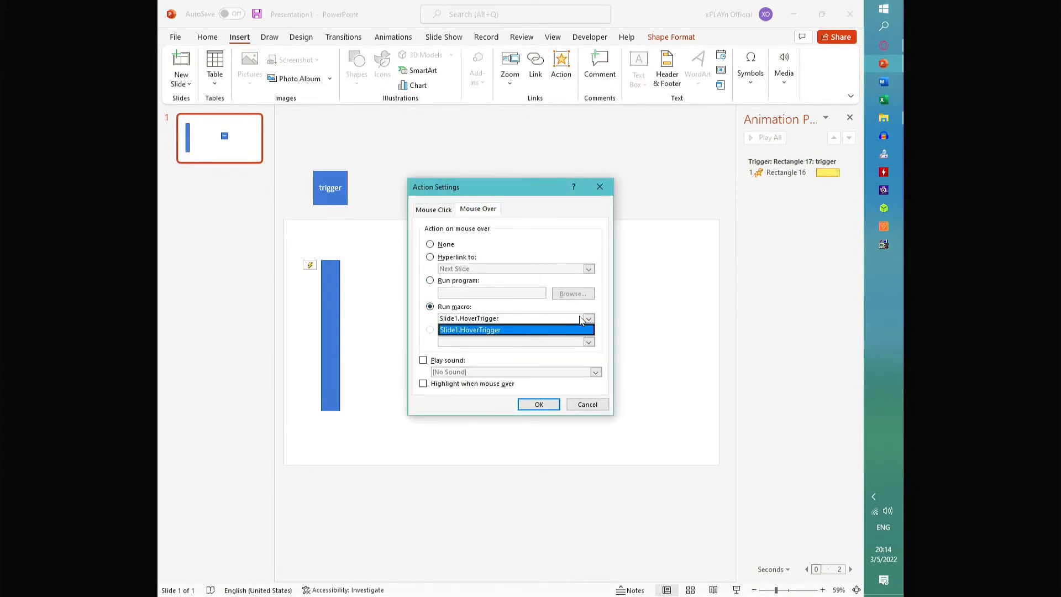
left_click(539, 404)
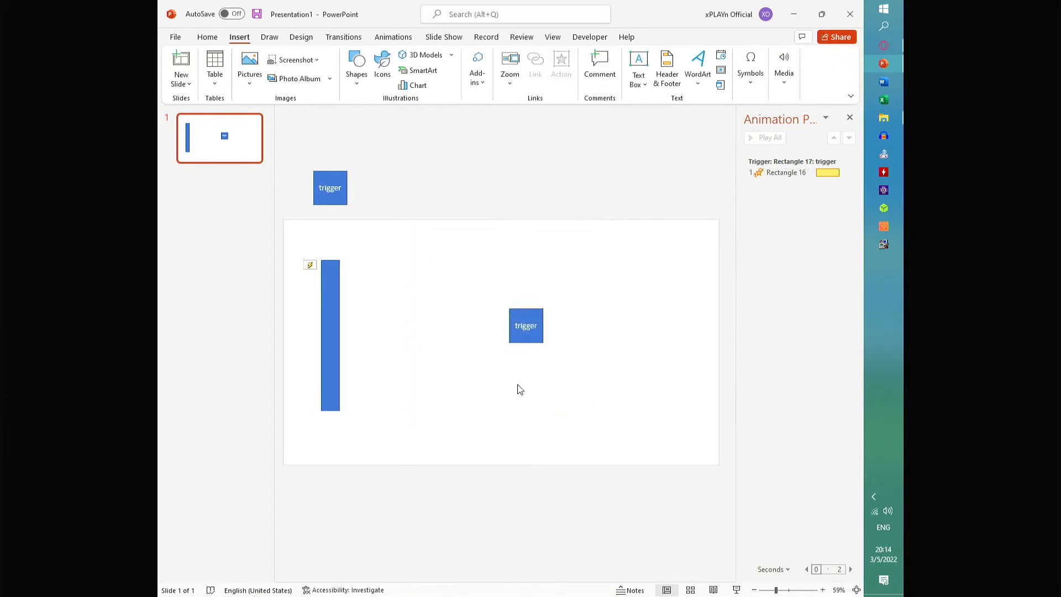
mouse_move(523, 239)
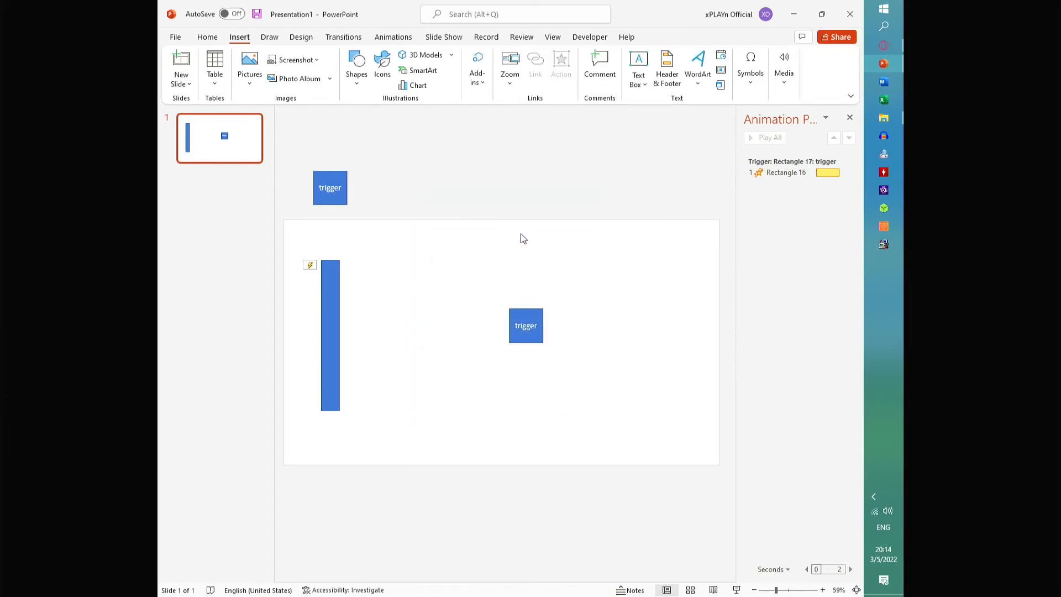
mouse_move(605, 315)
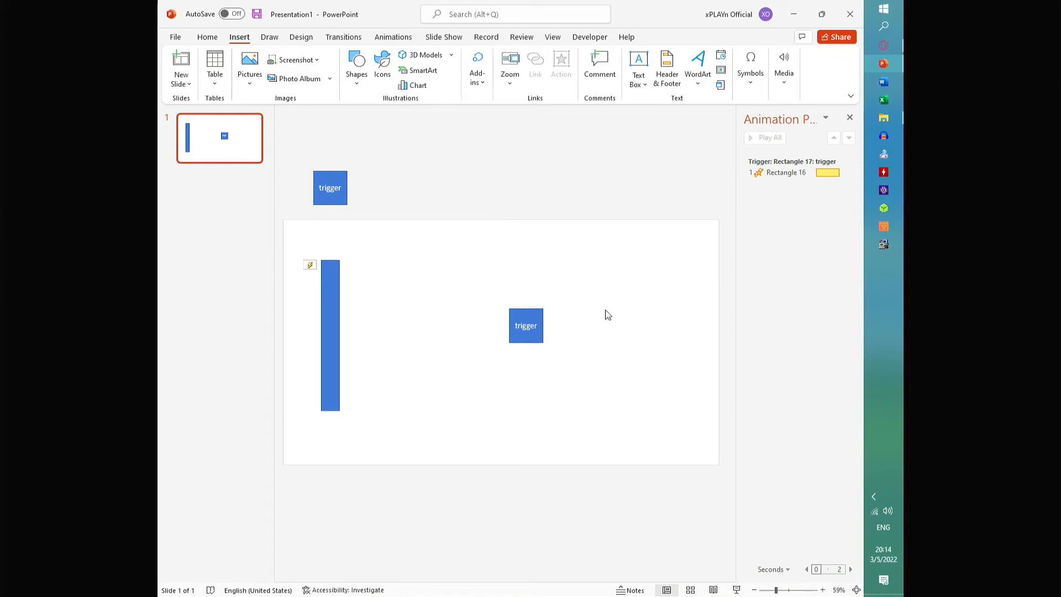
key("F5")
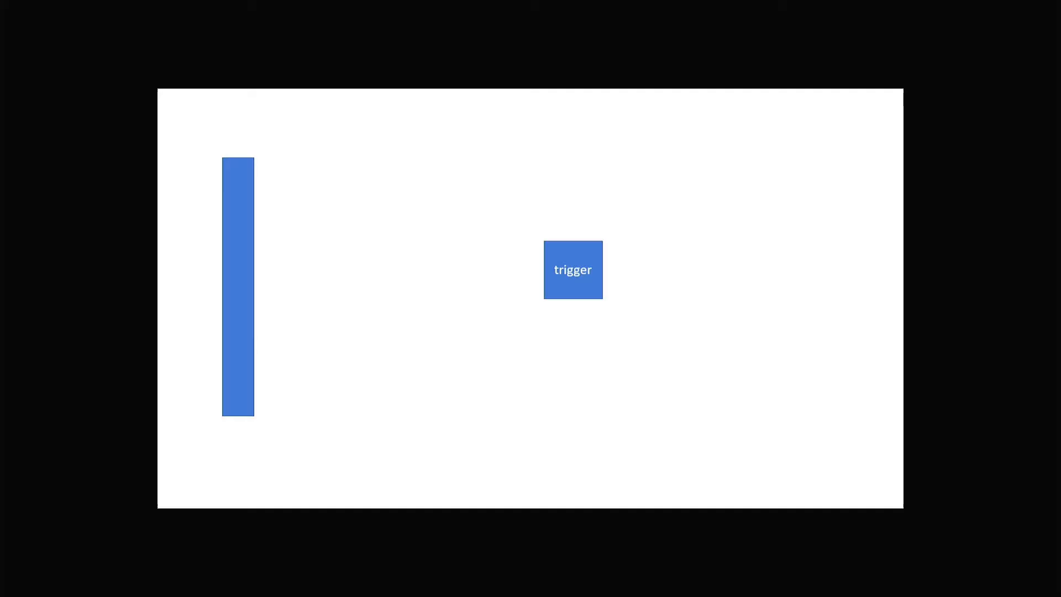
mouse_move(418, 201)
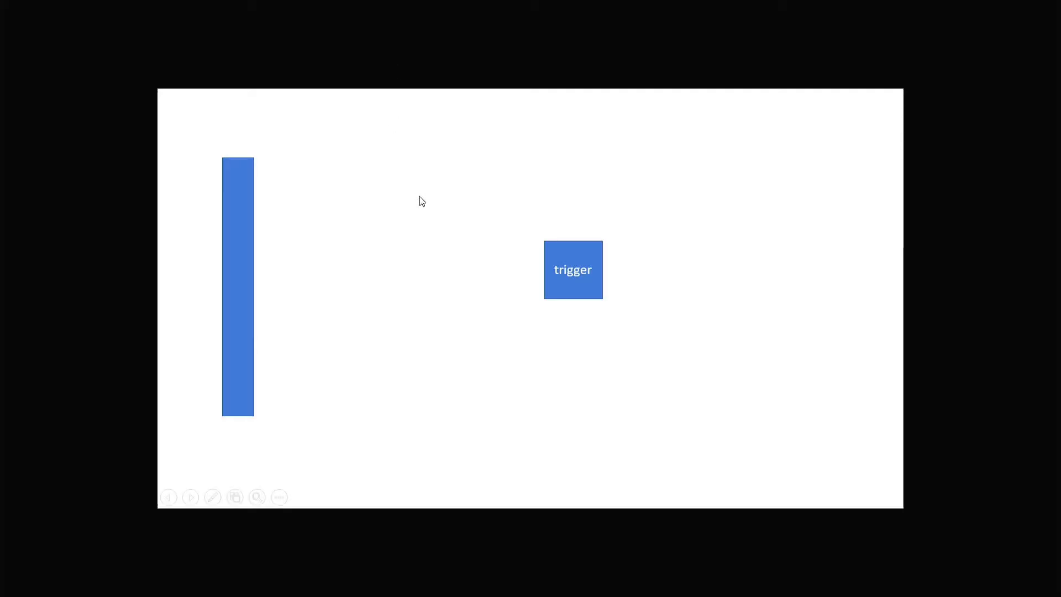
left_click(572, 269)
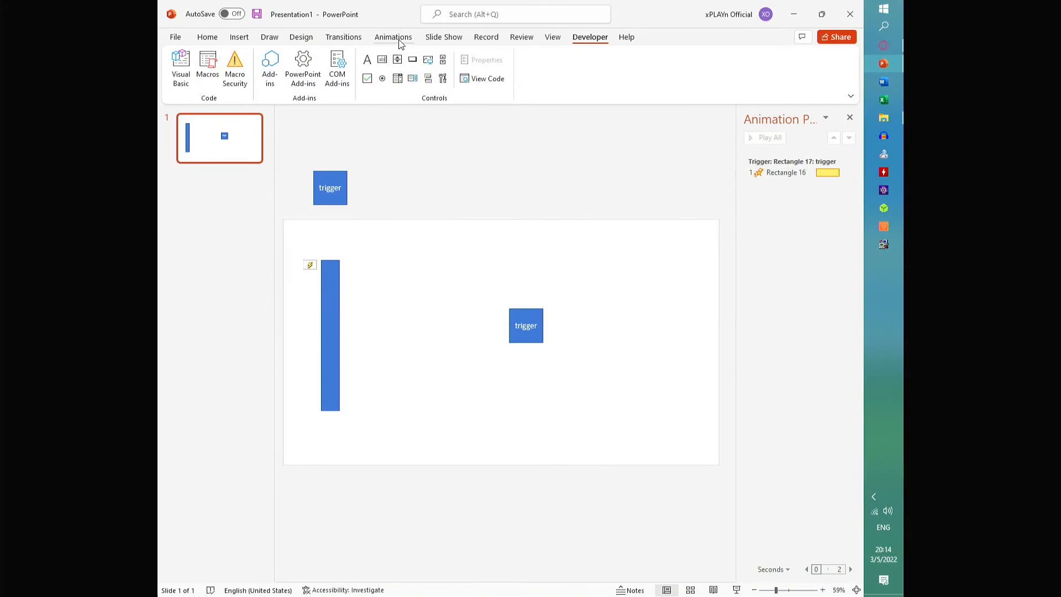
key("F5")
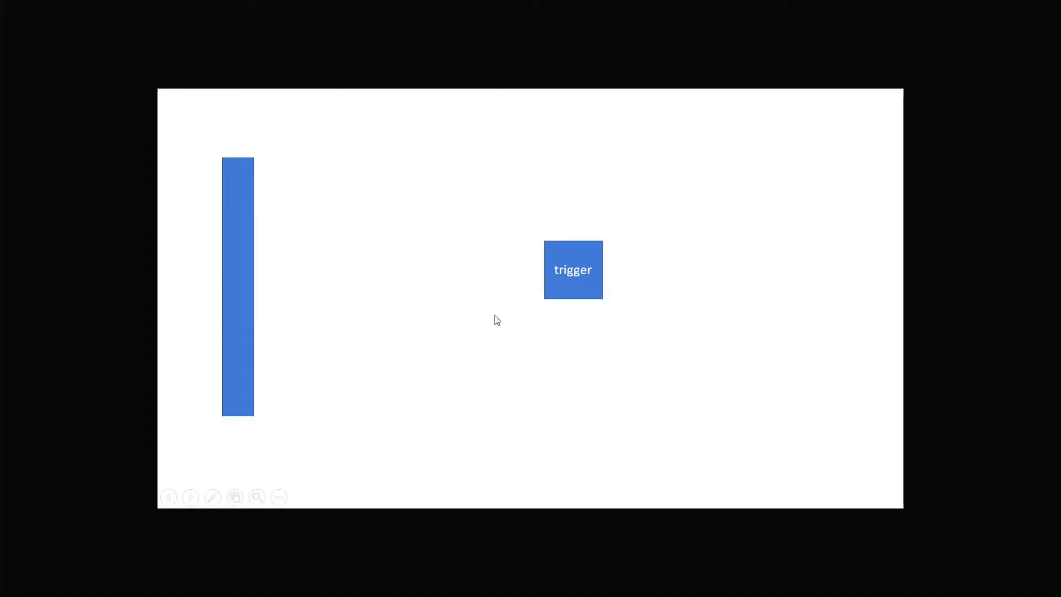
left_click(573, 270)
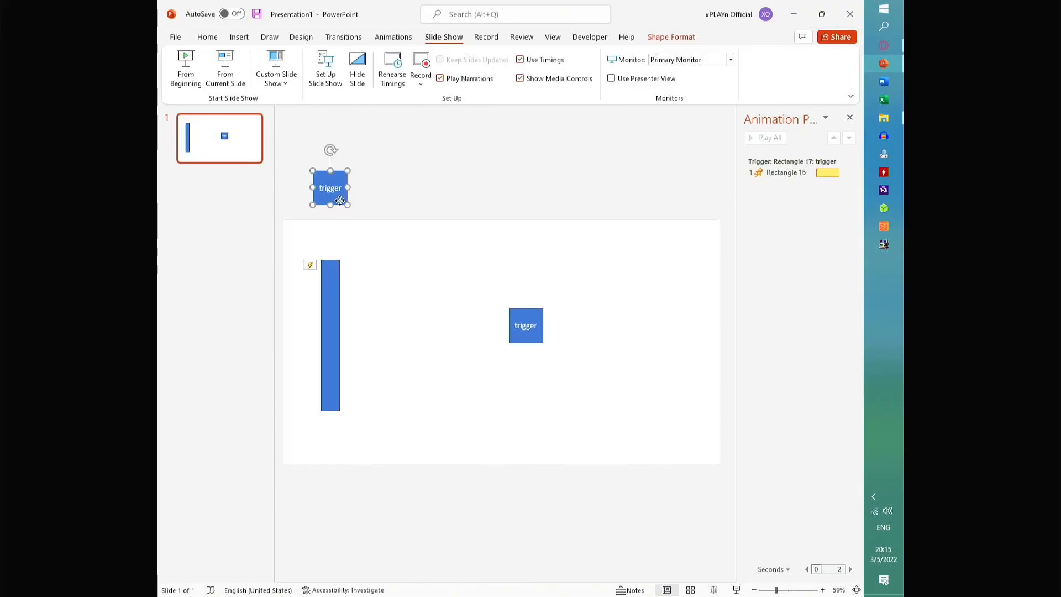
Step: Paste a copy of the bar with its trigger, then run the show from this slide and hover the triggers to test spinning
key("ctrl+v")
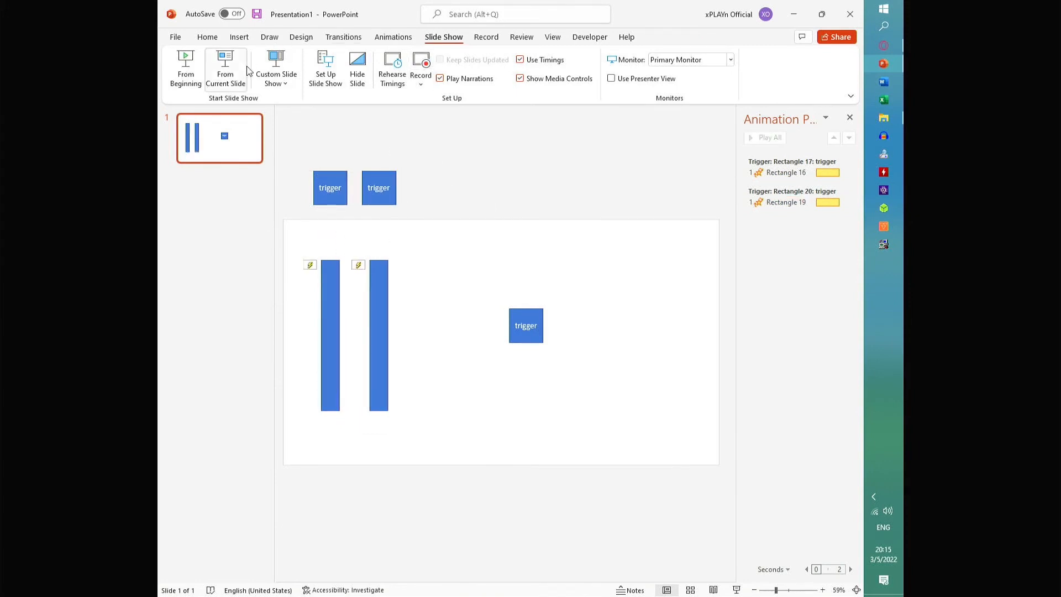
left_click(224, 67)
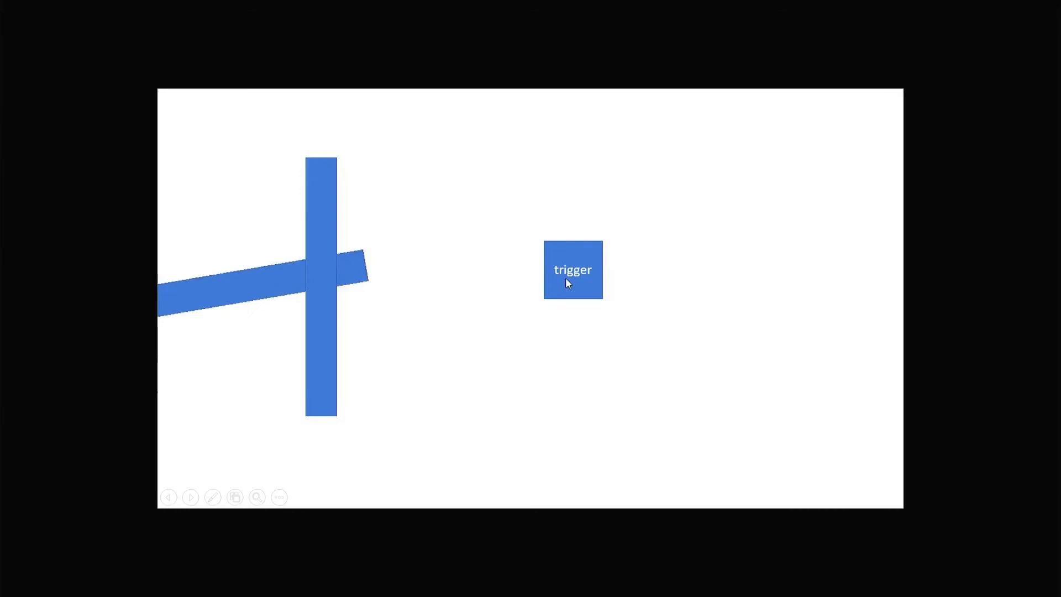
left_click(572, 270)
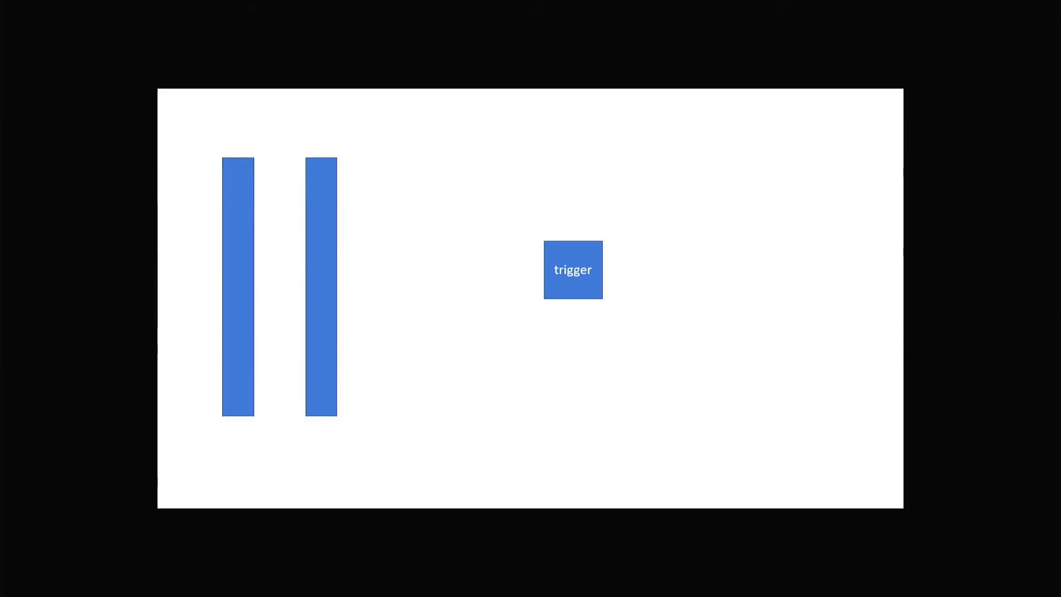
left_click(572, 269)
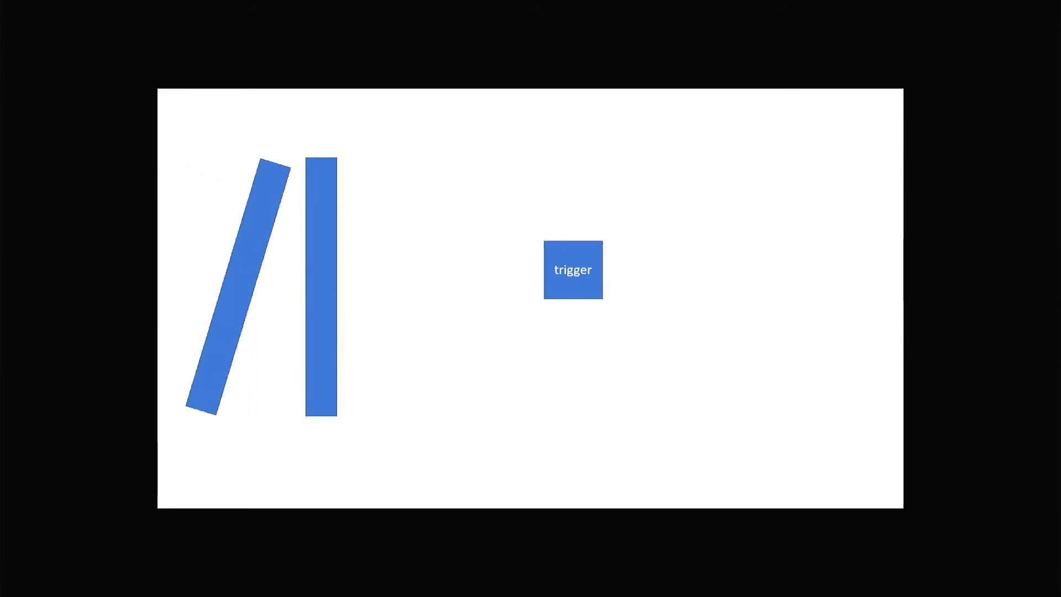
left_click(571, 270)
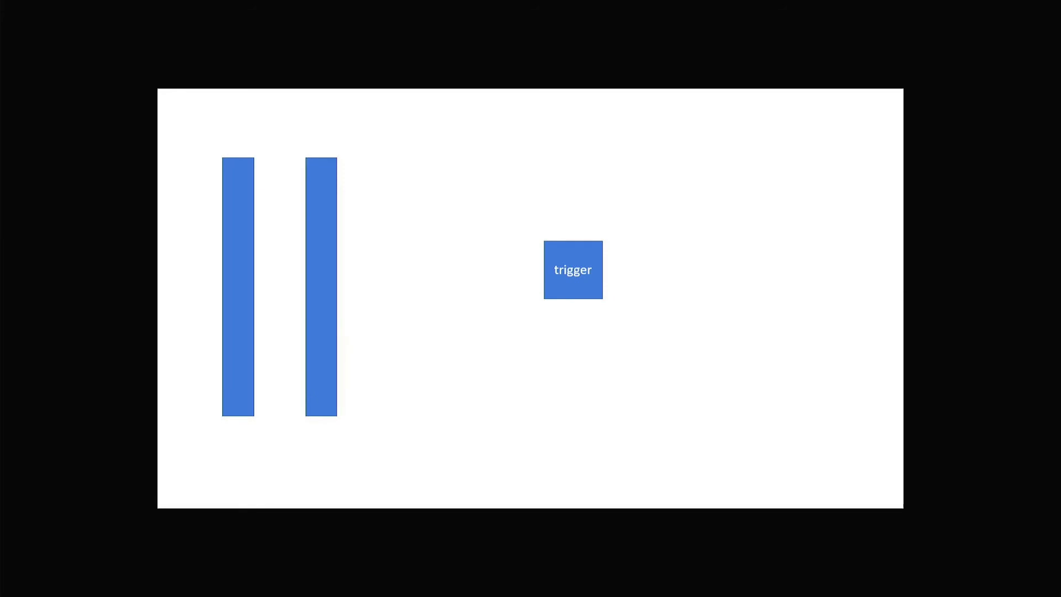
left_click(573, 269)
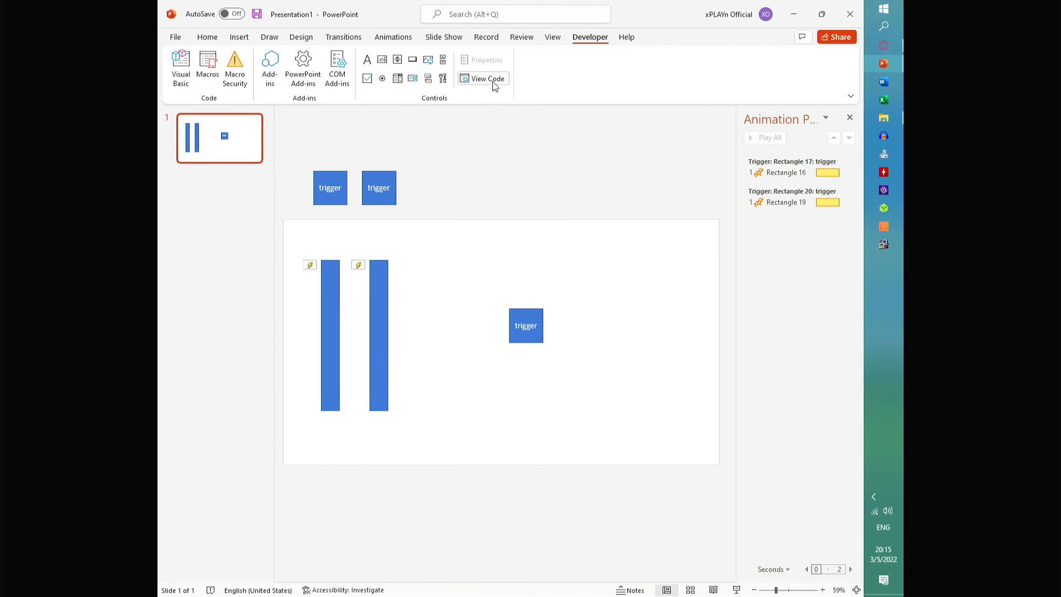
Step: Edit HoverTrigger so it sends "{TAB}" before "{ENTER}", then rerun the show with F5 to confirm both bars spin on hover
left_click(486, 77)
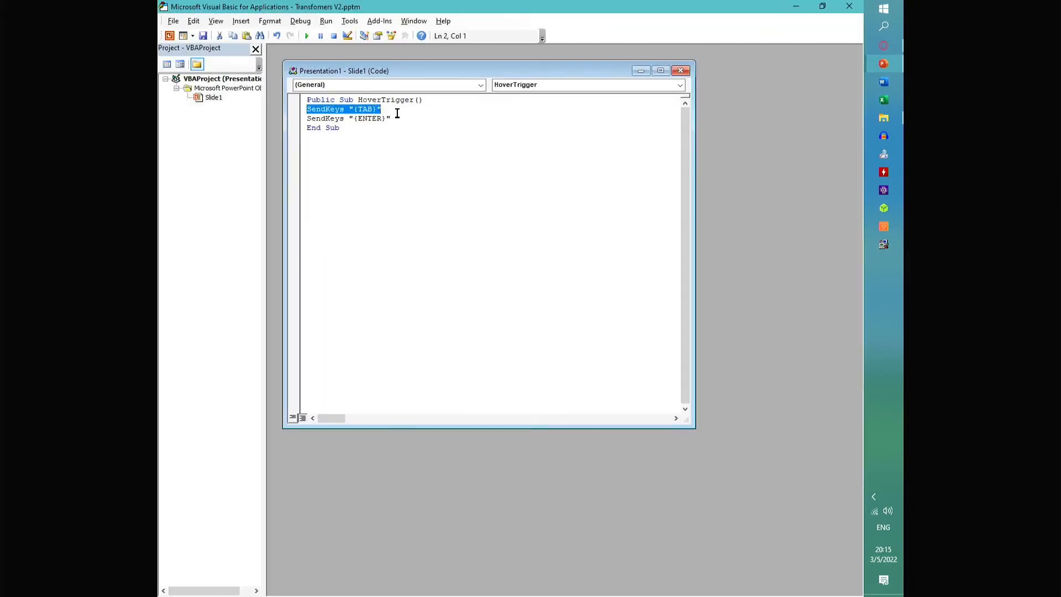
type("SendKeys \"{TAB}\"")
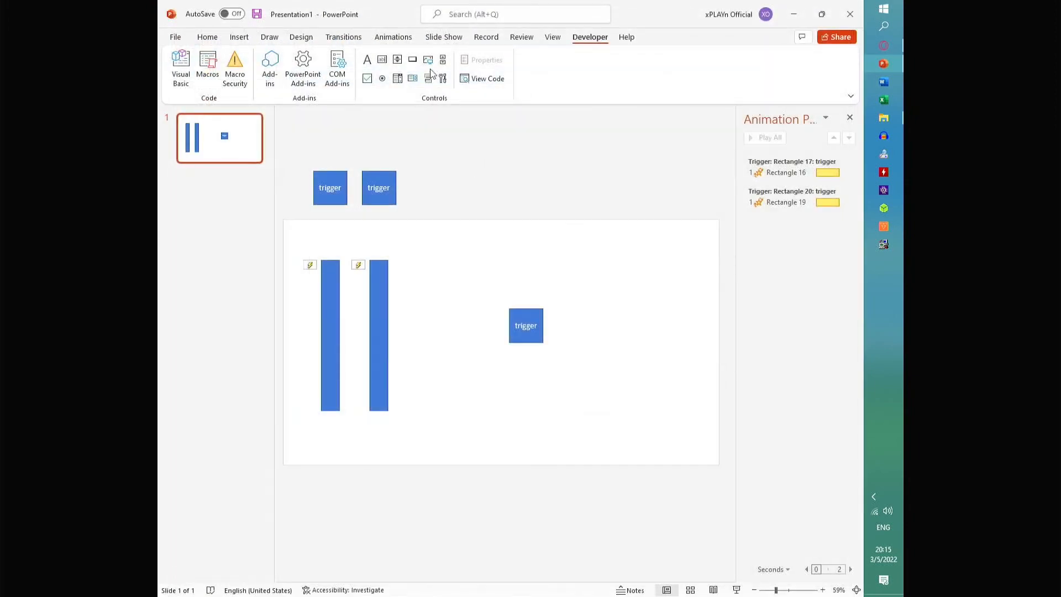
key("F5")
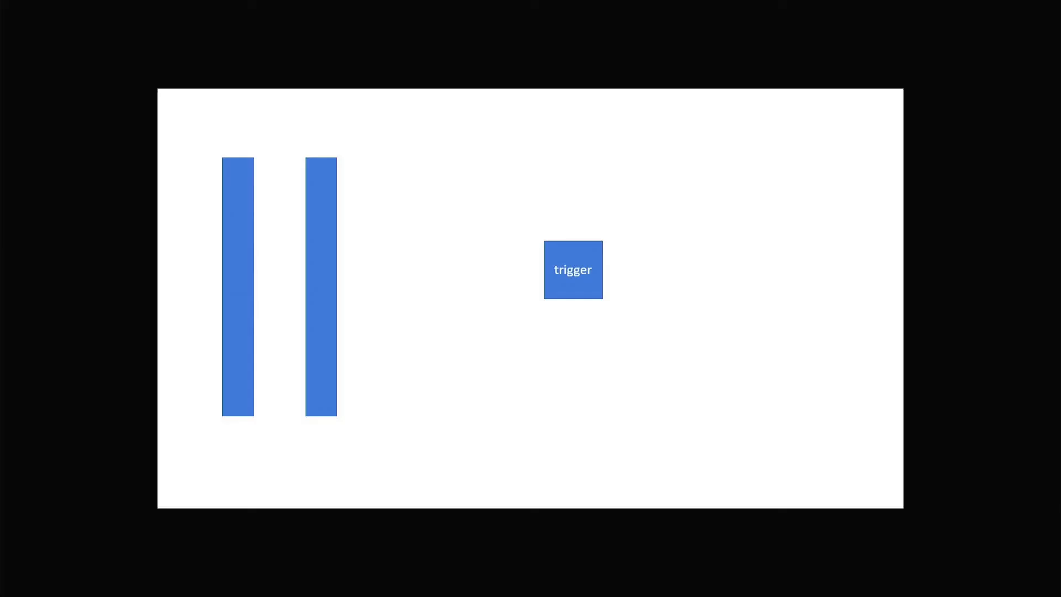
left_click(571, 270)
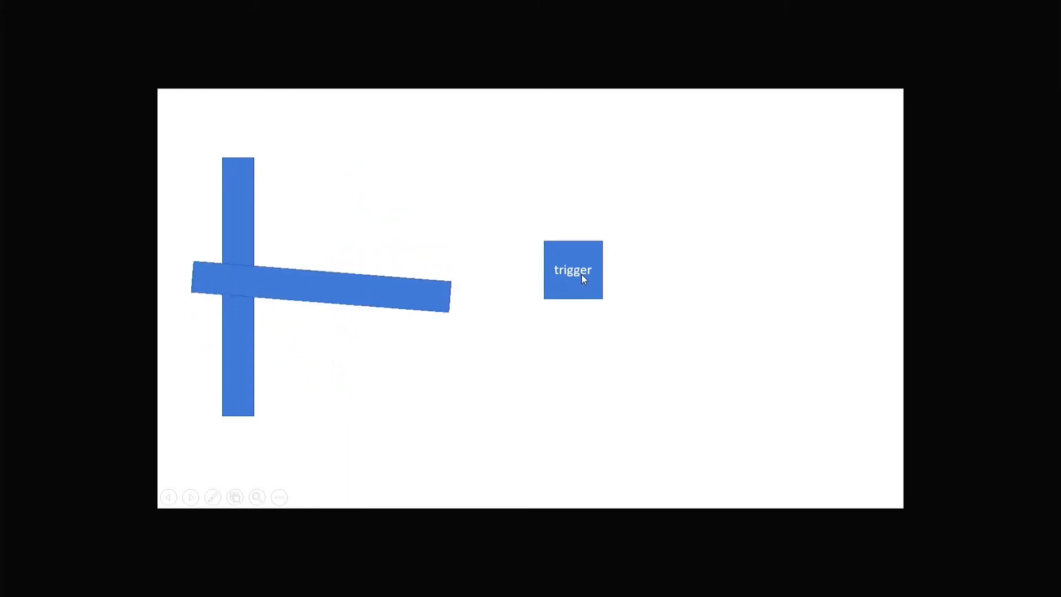
left_click(572, 270)
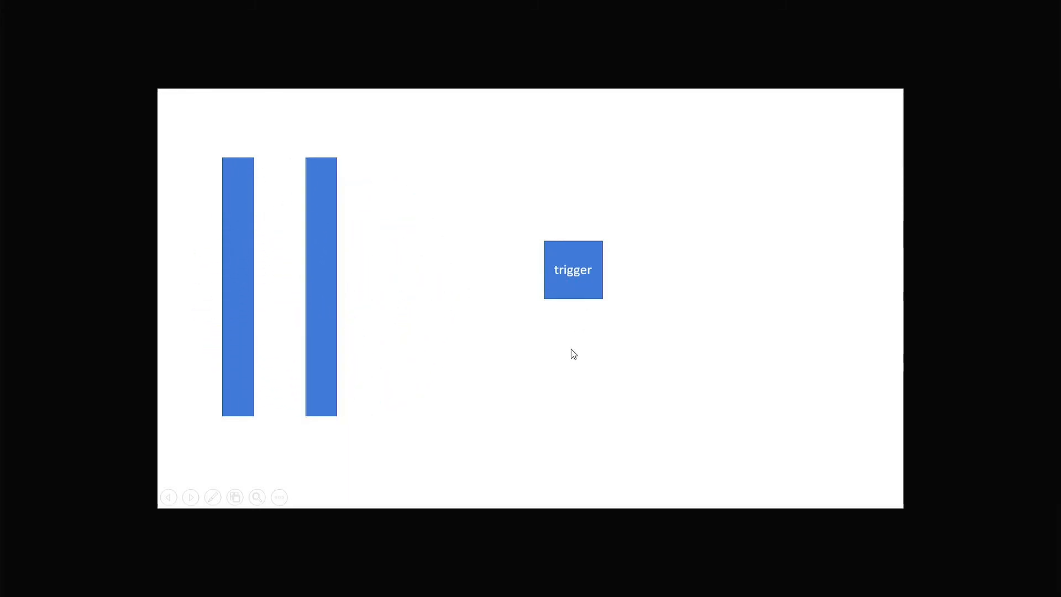
key("Escape")
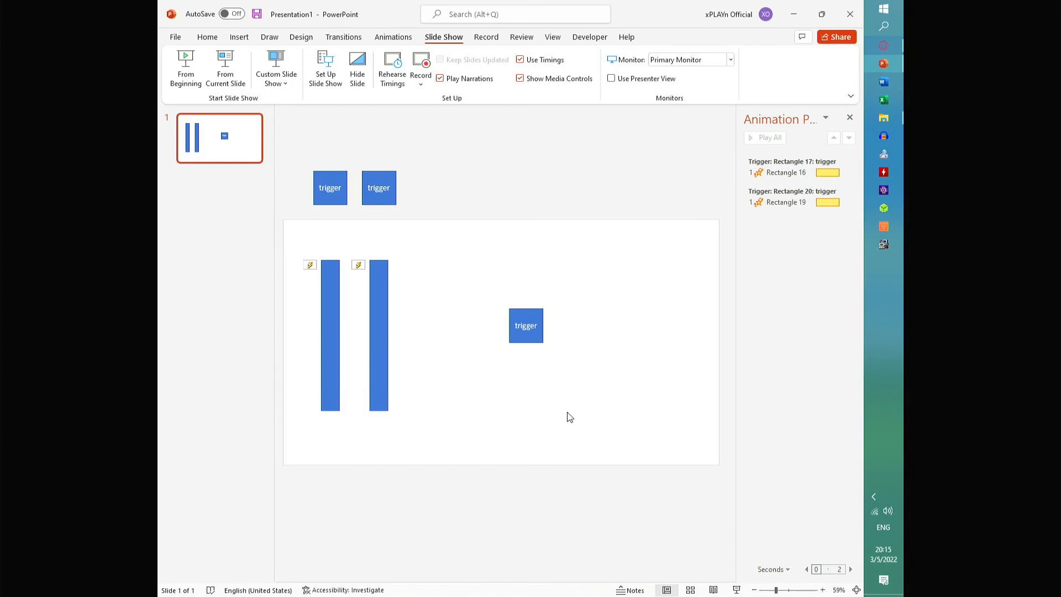
mouse_move(453, 172)
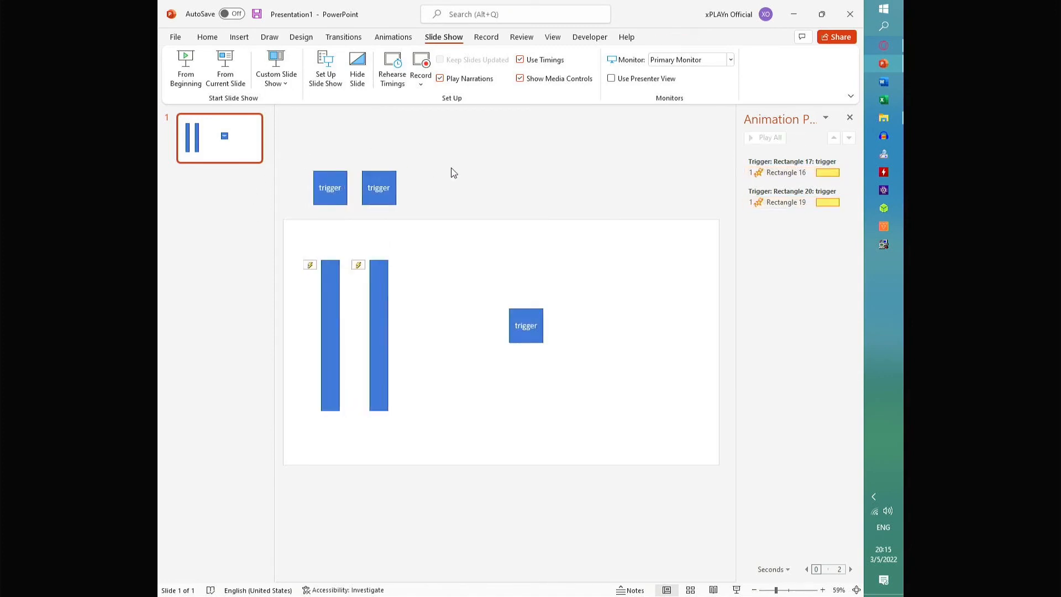
mouse_move(465, 280)
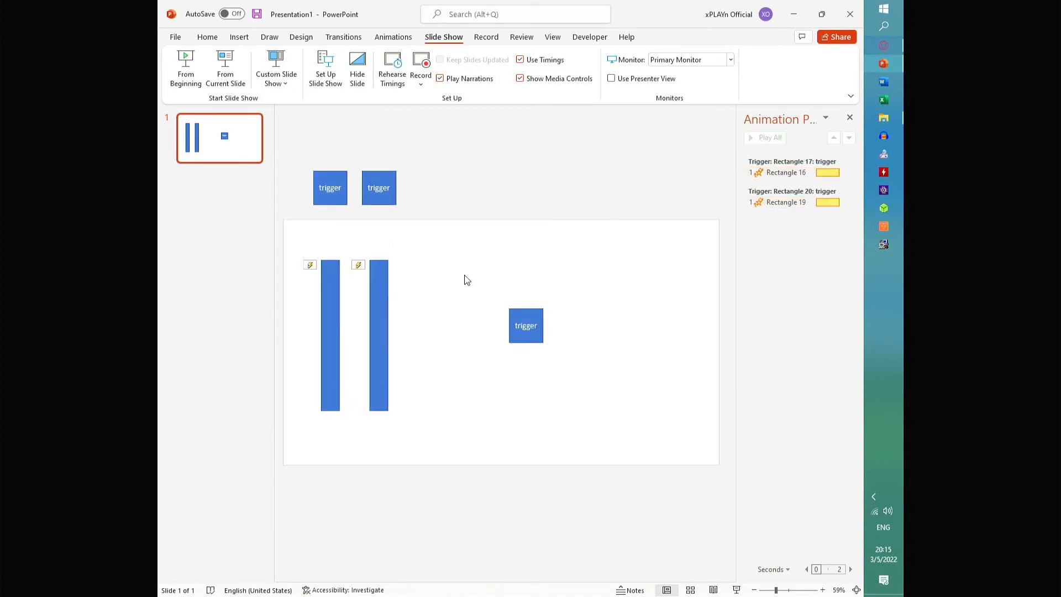